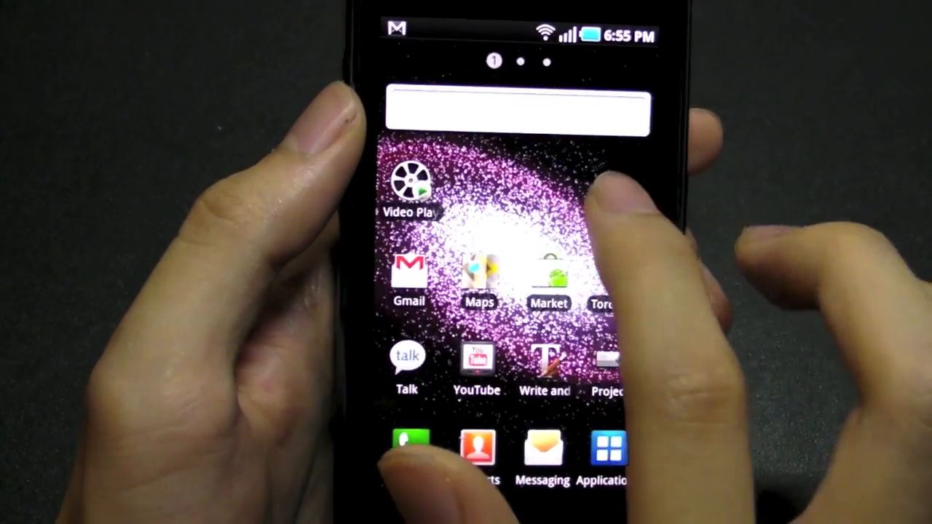
Swipe through the home screens to reach the app drawer's installed-apps grid.
scroll(left, 3)
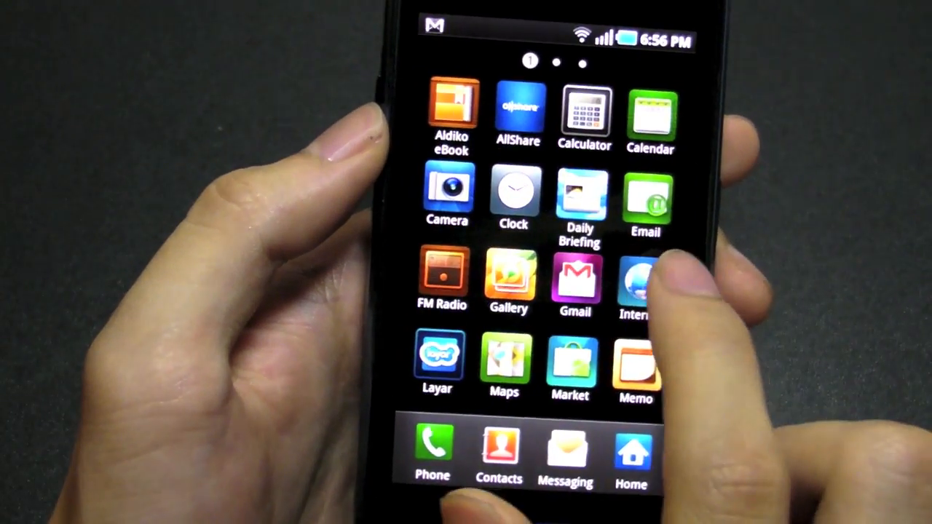
scroll(left, 3)
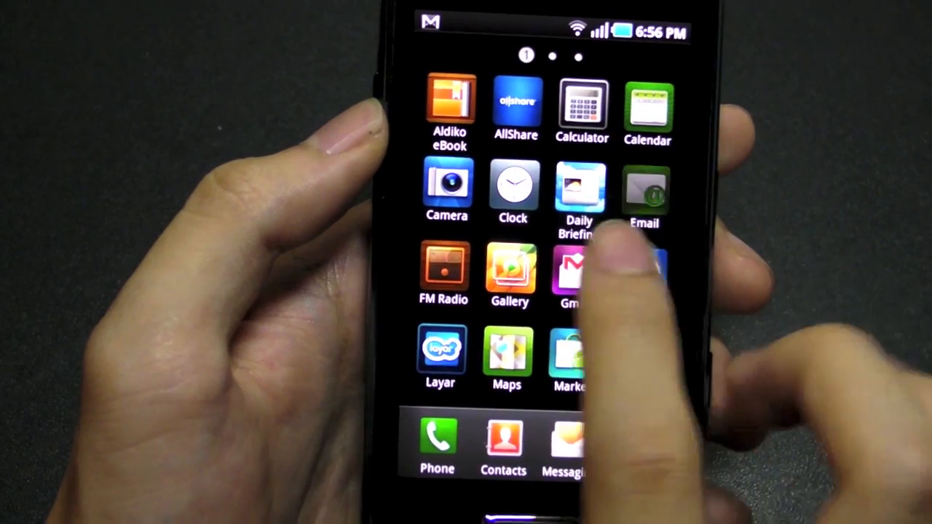
scroll(left, 3)
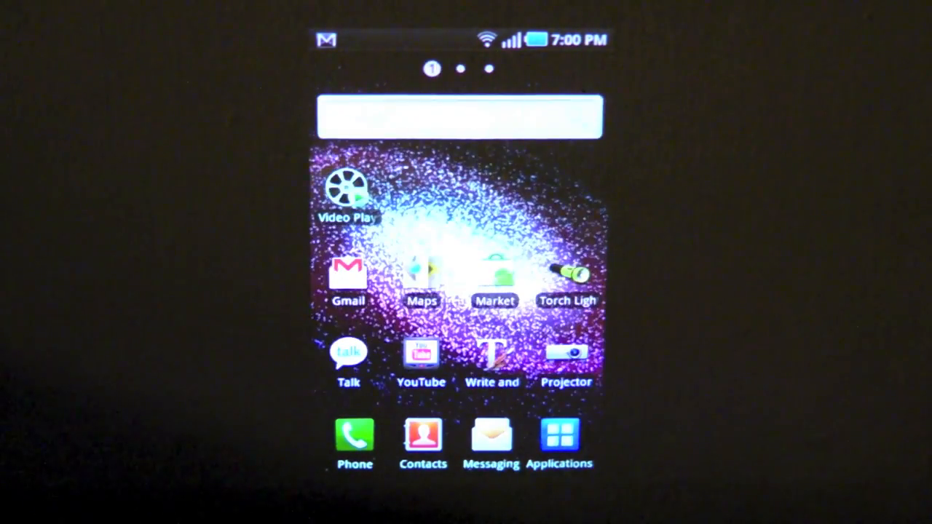
Swipe between app drawer pages, returning to Aldiko eBook, Calculator, Gallery and Memo.
scroll(left, 3)
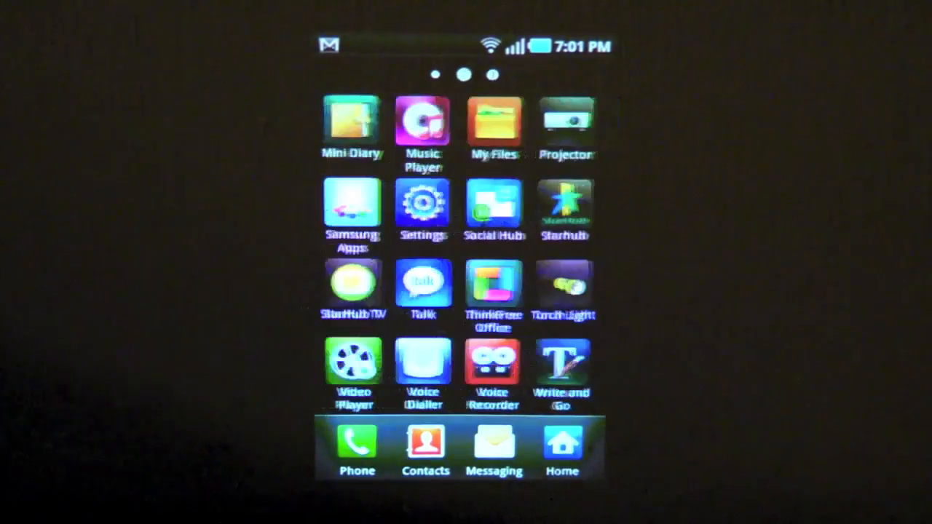
scroll(right, 3)
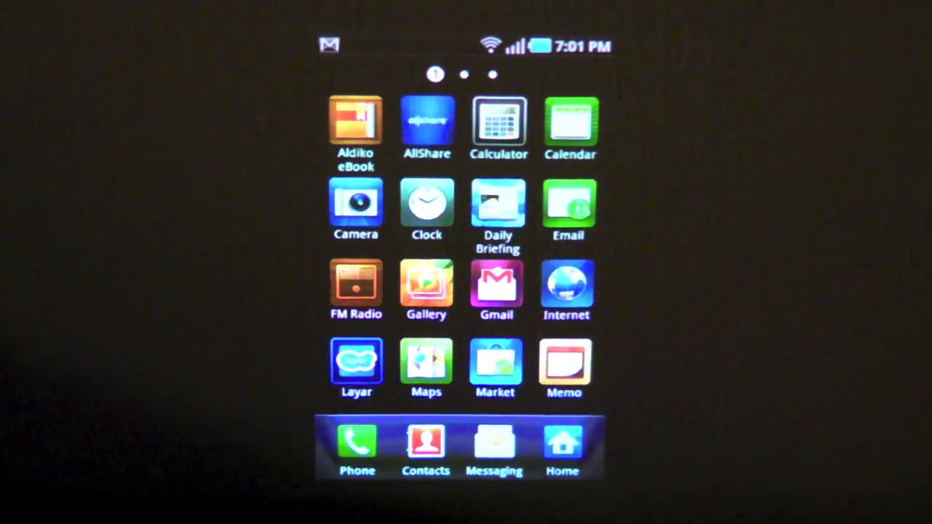
click(566, 283)
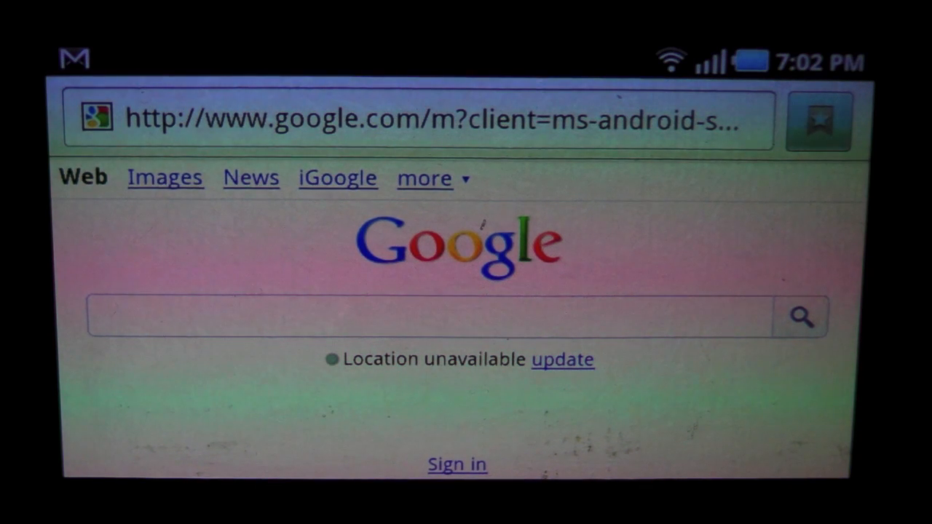
key(home)
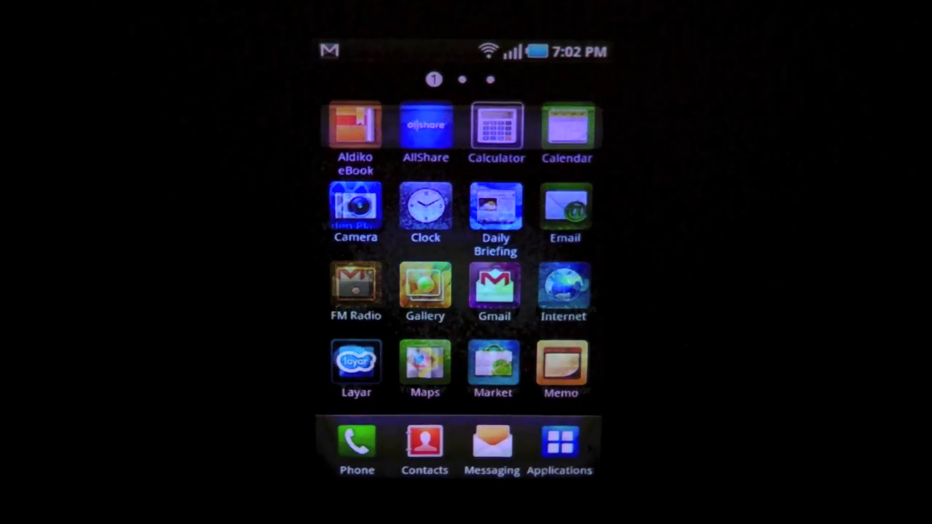